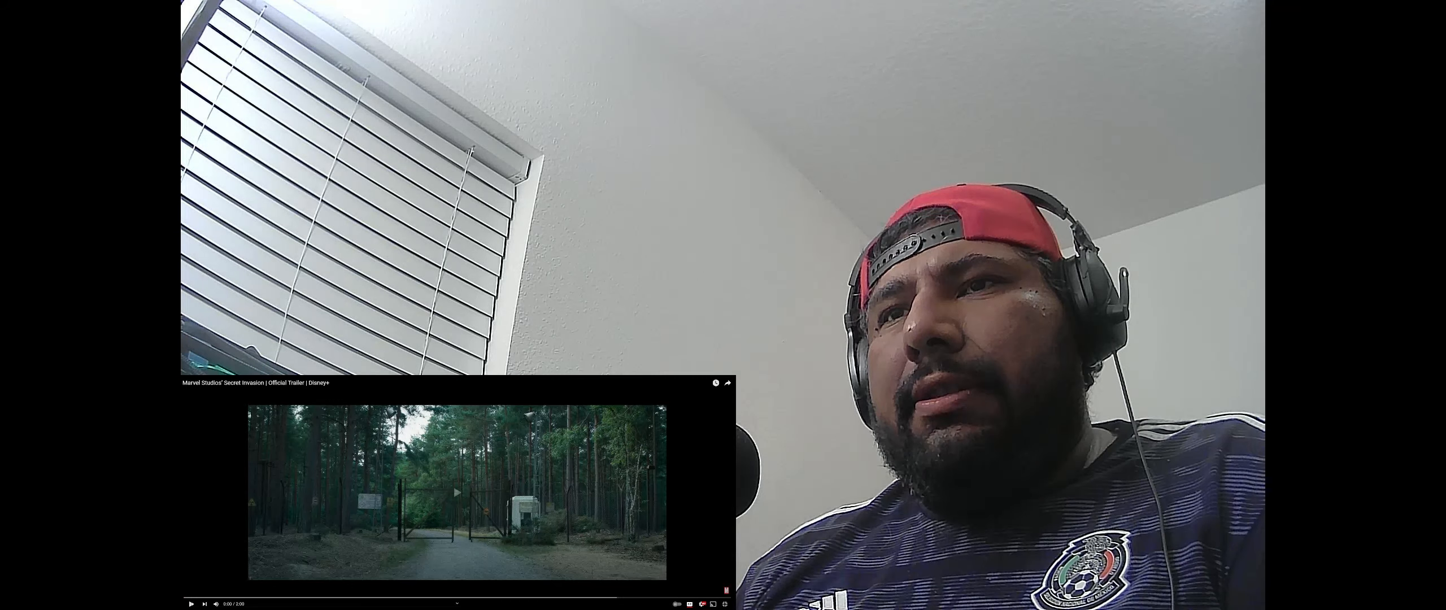
click(189, 604)
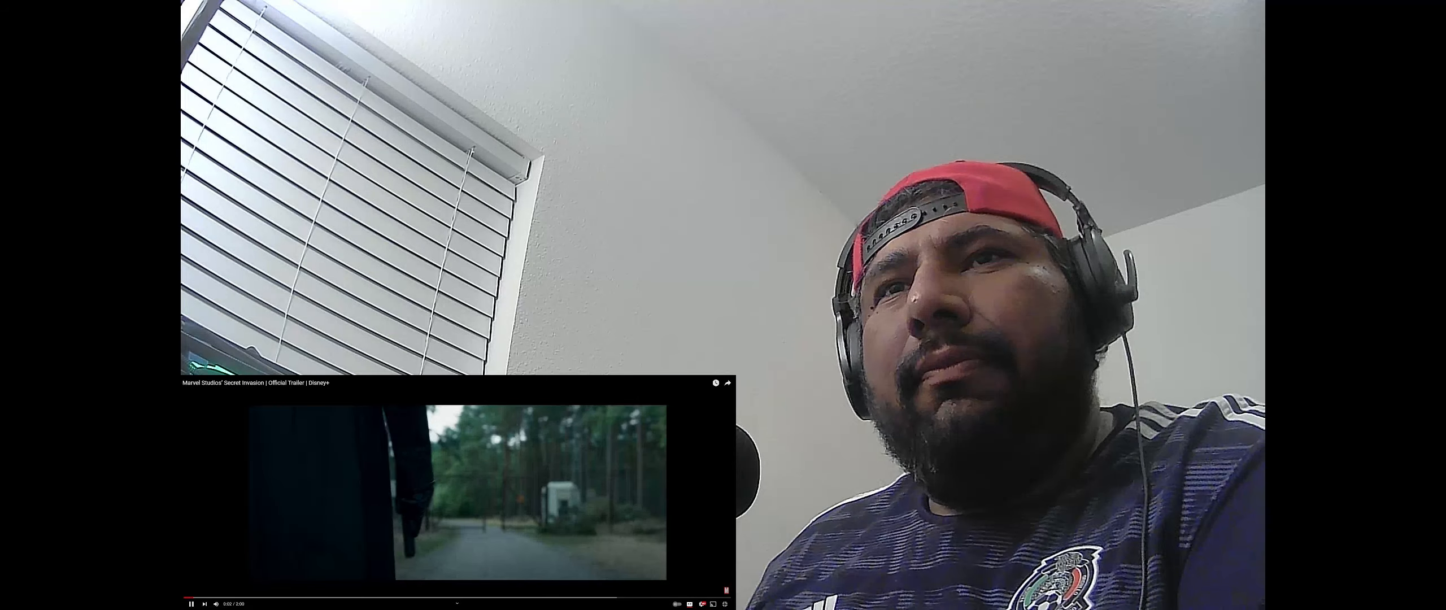